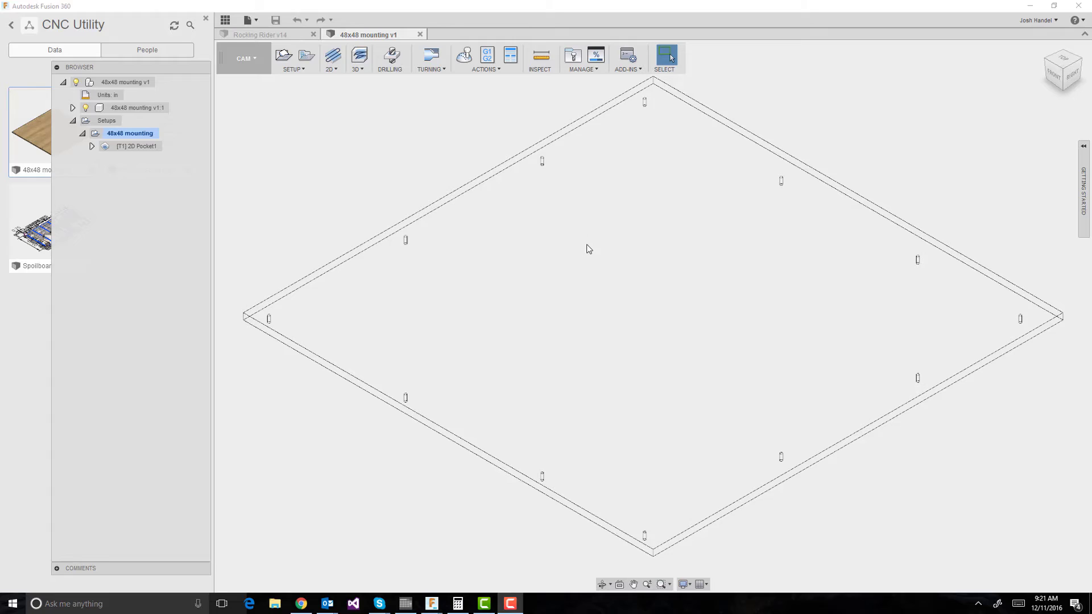
{"action": "mouse_move", "coordinate": [548, 238]}
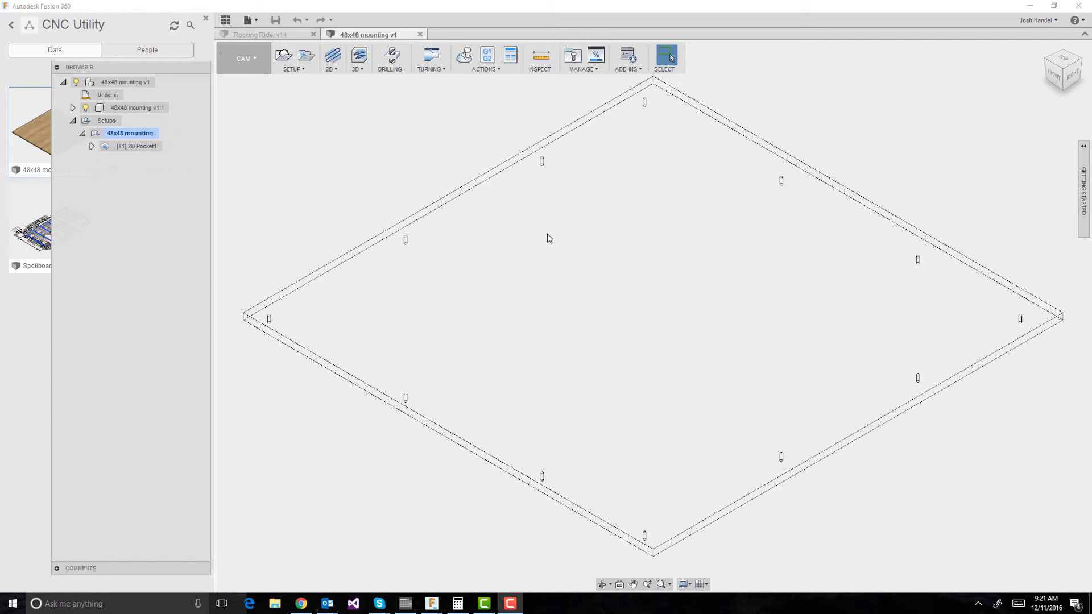
{"action": "mouse_move", "coordinate": [583, 223]}
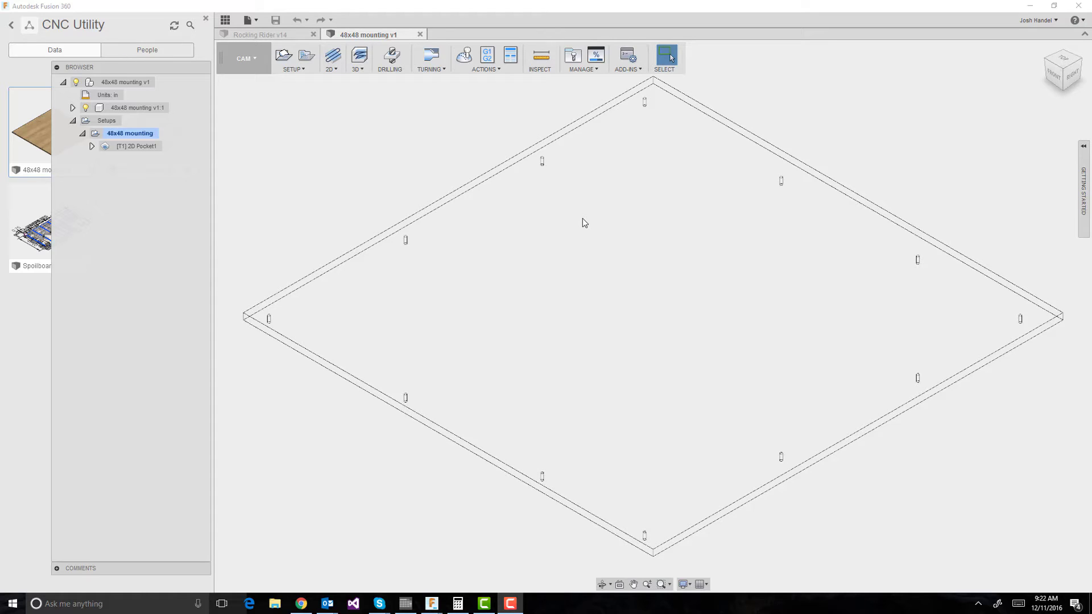
{"action": "mouse_move", "coordinate": [313, 152]}
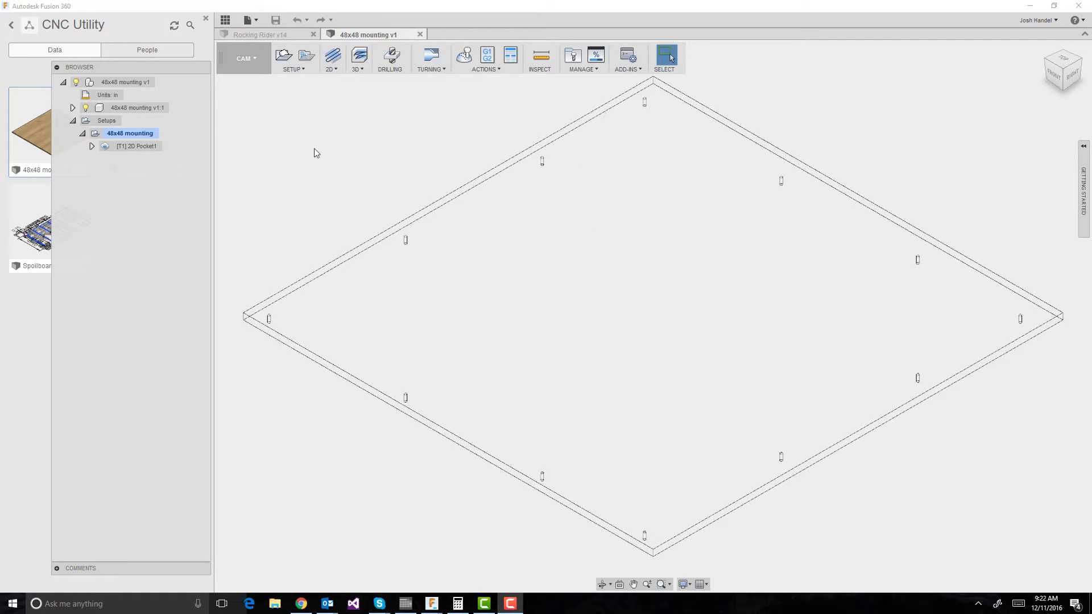
{"action": "mouse_move", "coordinate": [184, 186]}
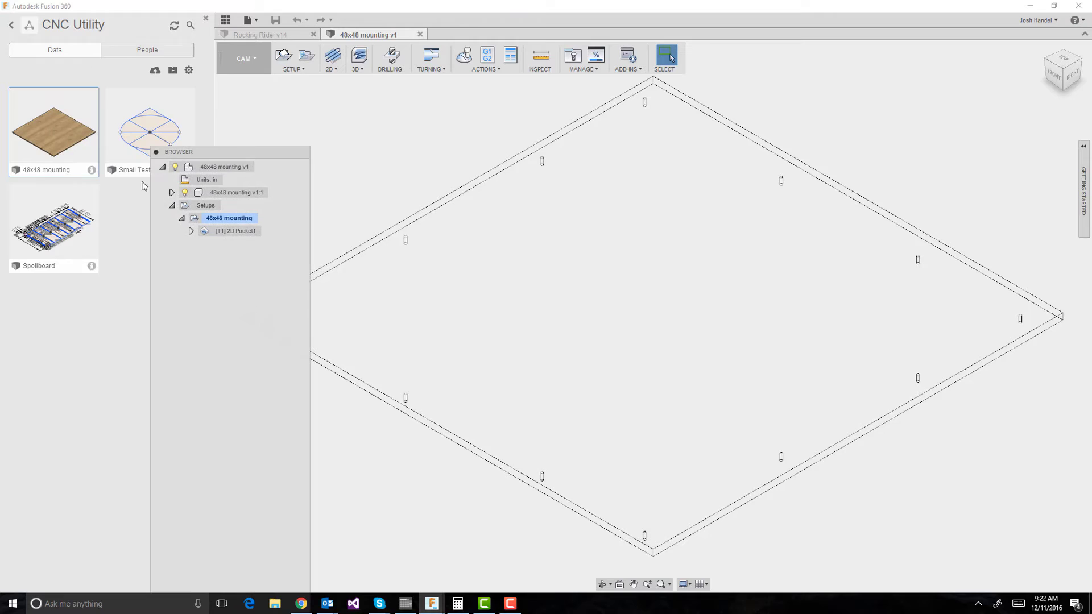
Show the [T1] 2D Pocket1 toolpath tracing the board's perimeter mounting holes
{"action": "left_click", "coordinate": [235, 230]}
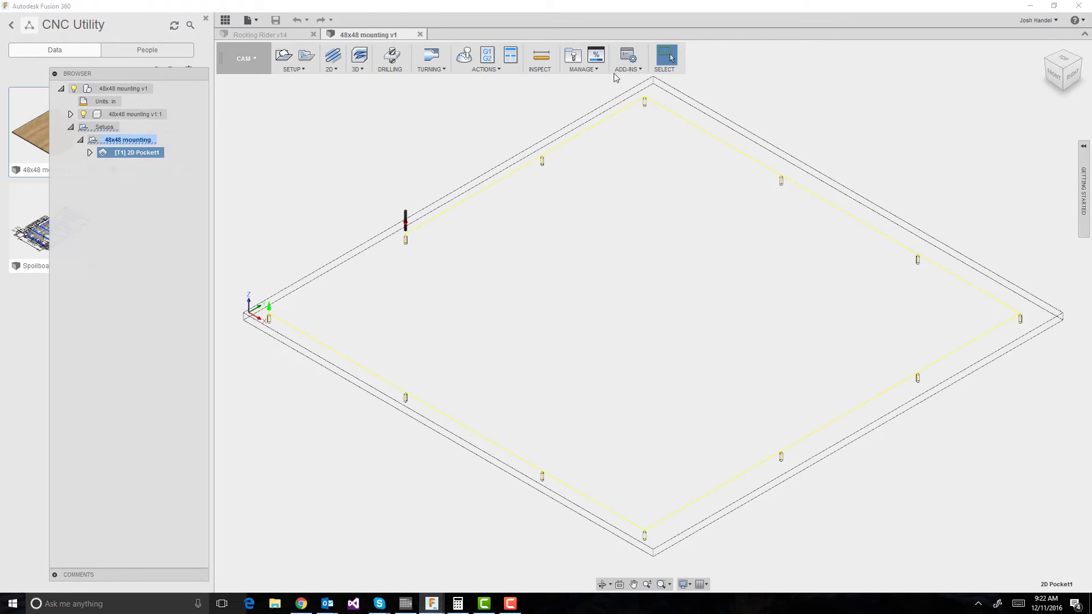
{"action": "mouse_move", "coordinate": [511, 55]}
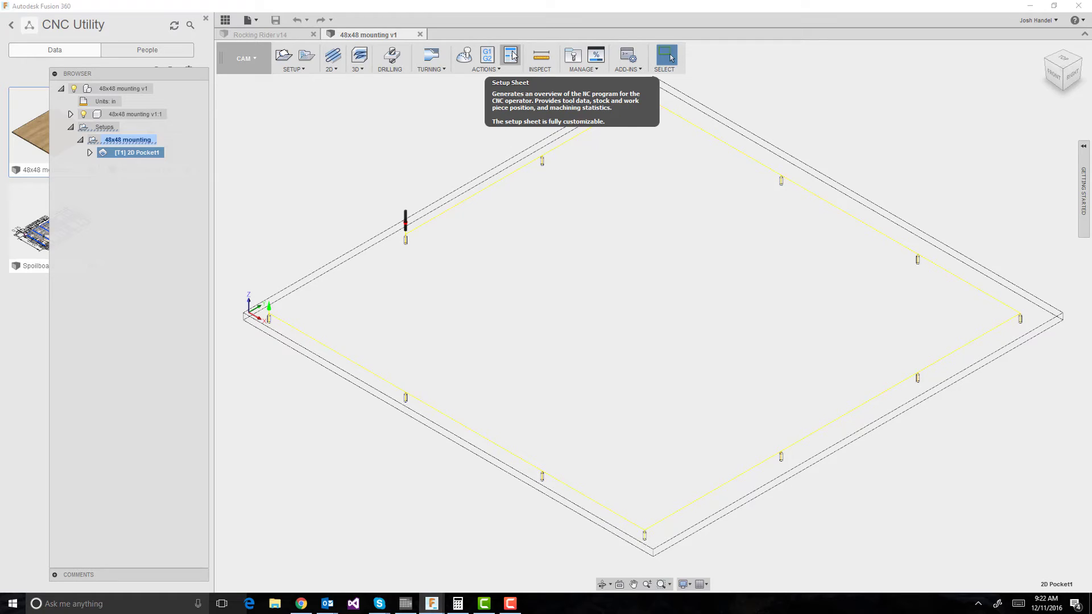
{"action": "mouse_move", "coordinate": [186, 115]}
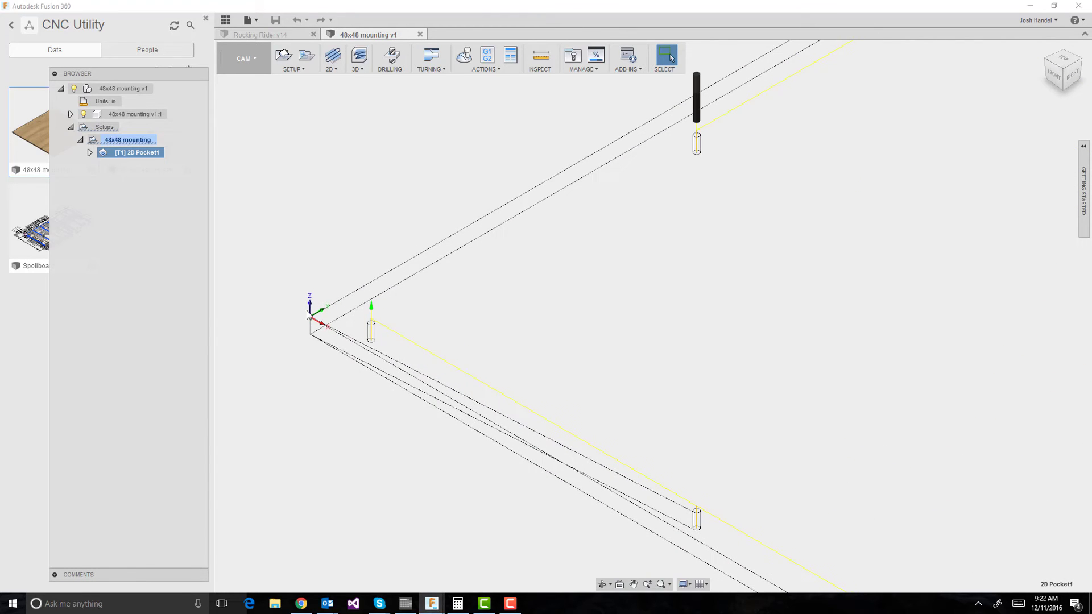
{"action": "mouse_move", "coordinate": [312, 326]}
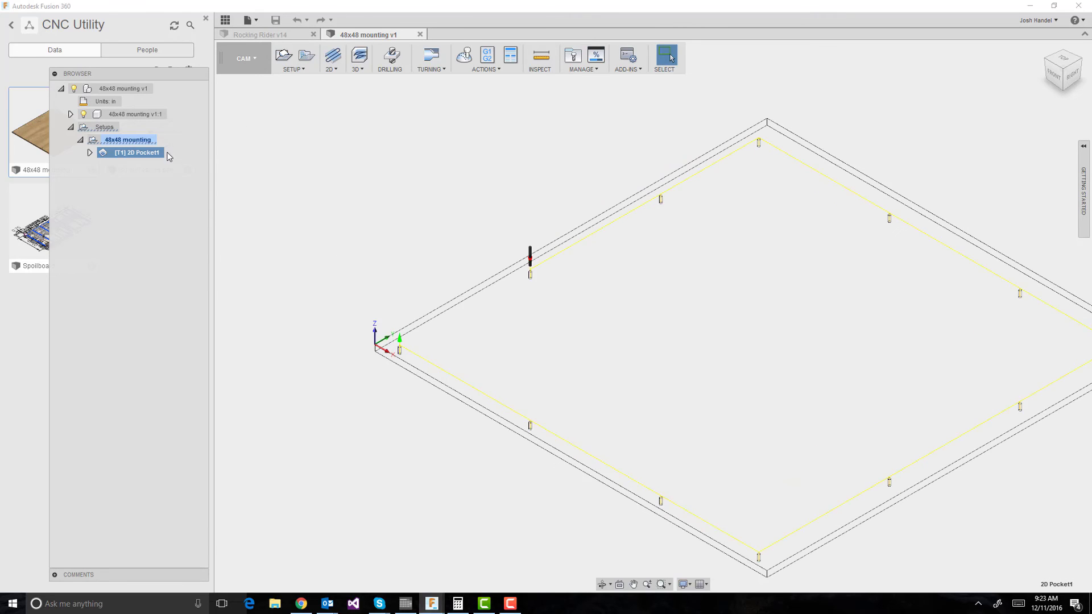
{"action": "mouse_move", "coordinate": [406, 344]}
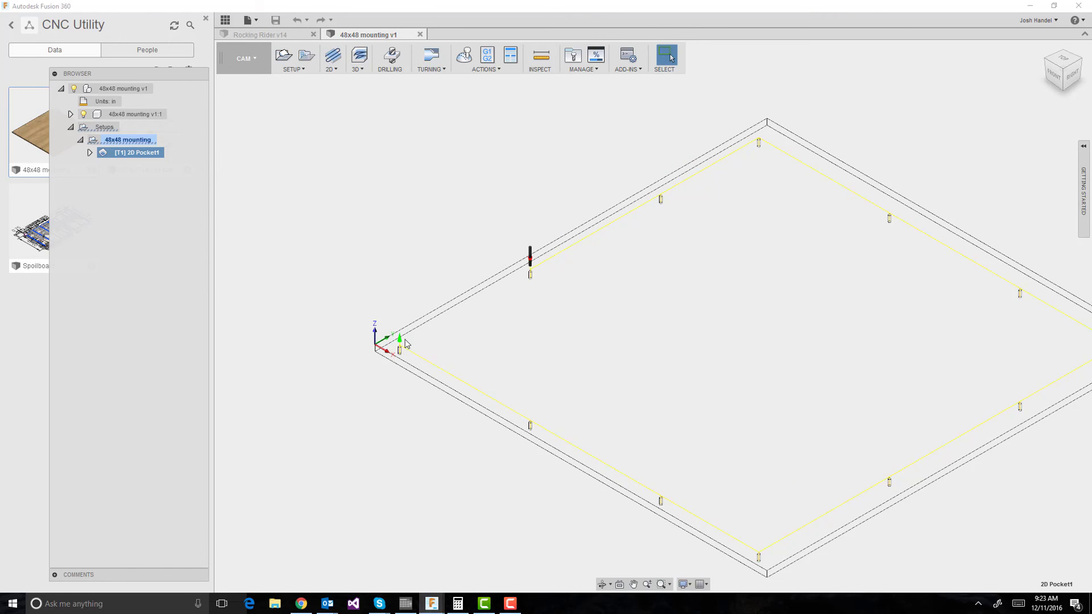
{"action": "mouse_move", "coordinate": [128, 140]}
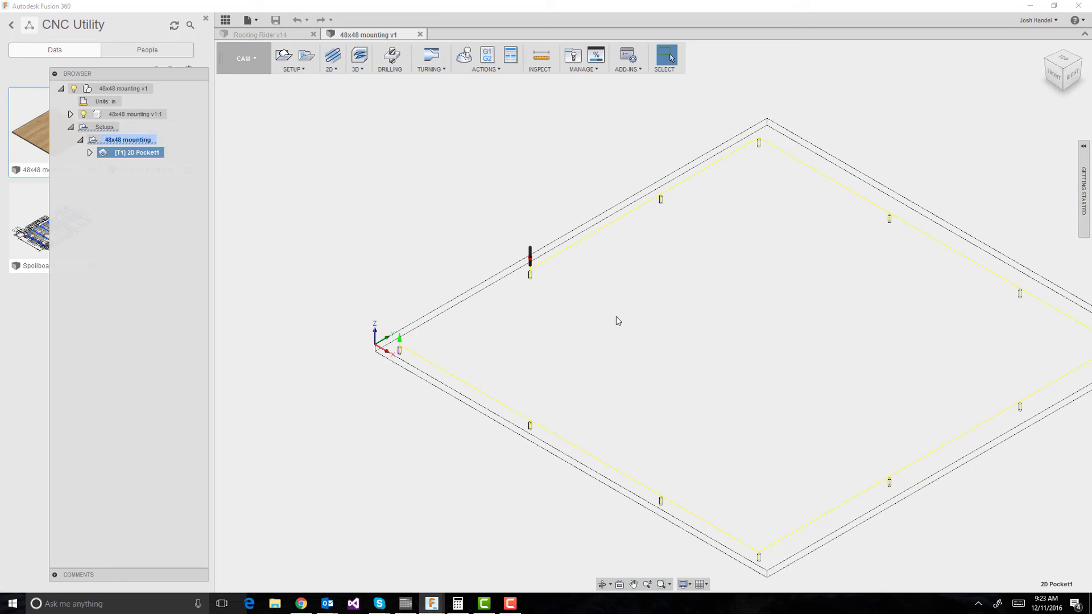
{"action": "mouse_move", "coordinate": [270, 184]}
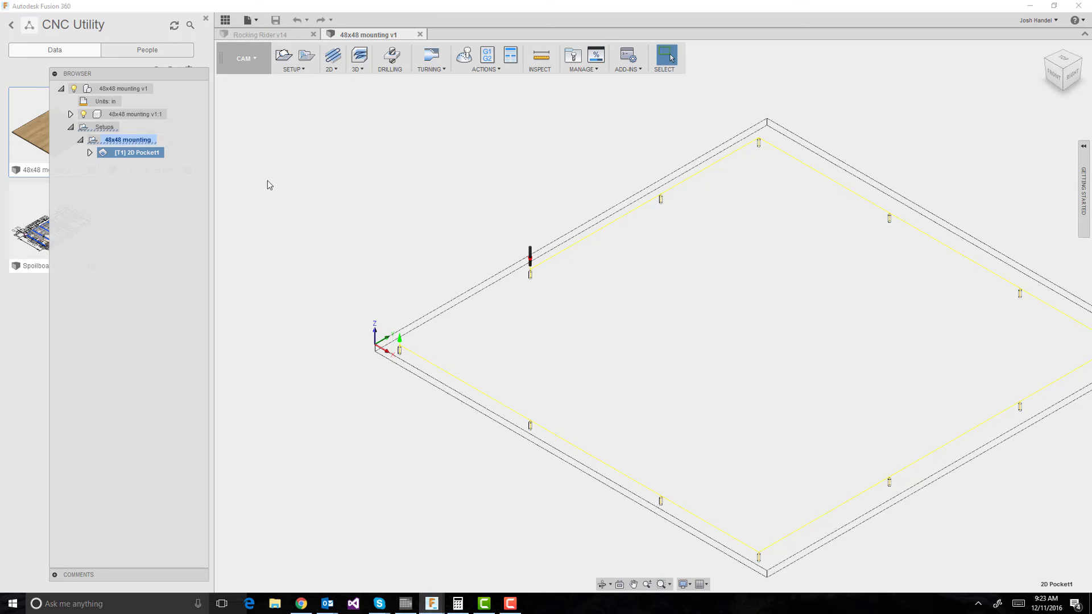